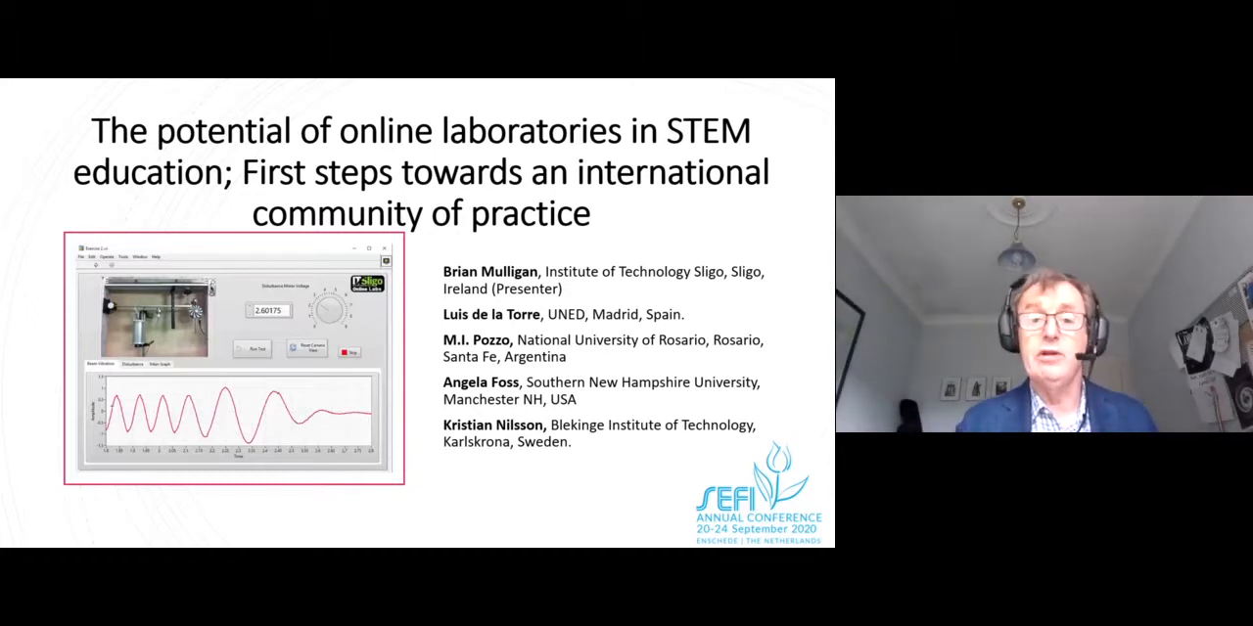
Advance from the online-laboratories title slide to the Virtual labs slide with simulation equations
key("Right")
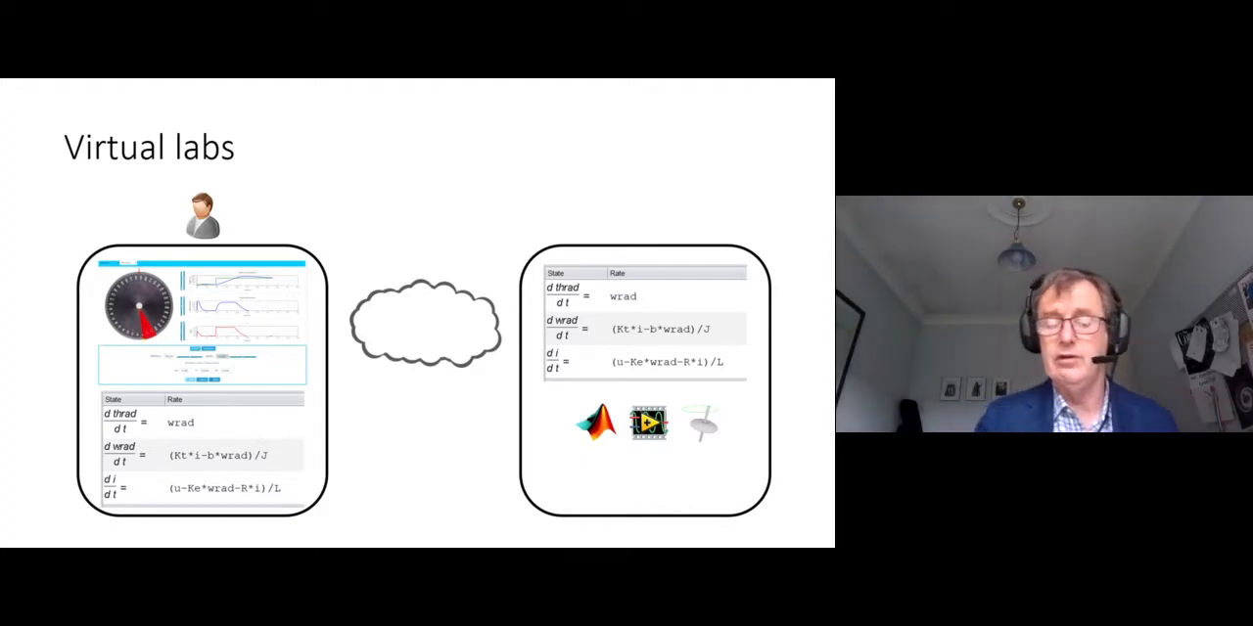
Advance to the Remote labs slide showing physical lab hardware
key("right")
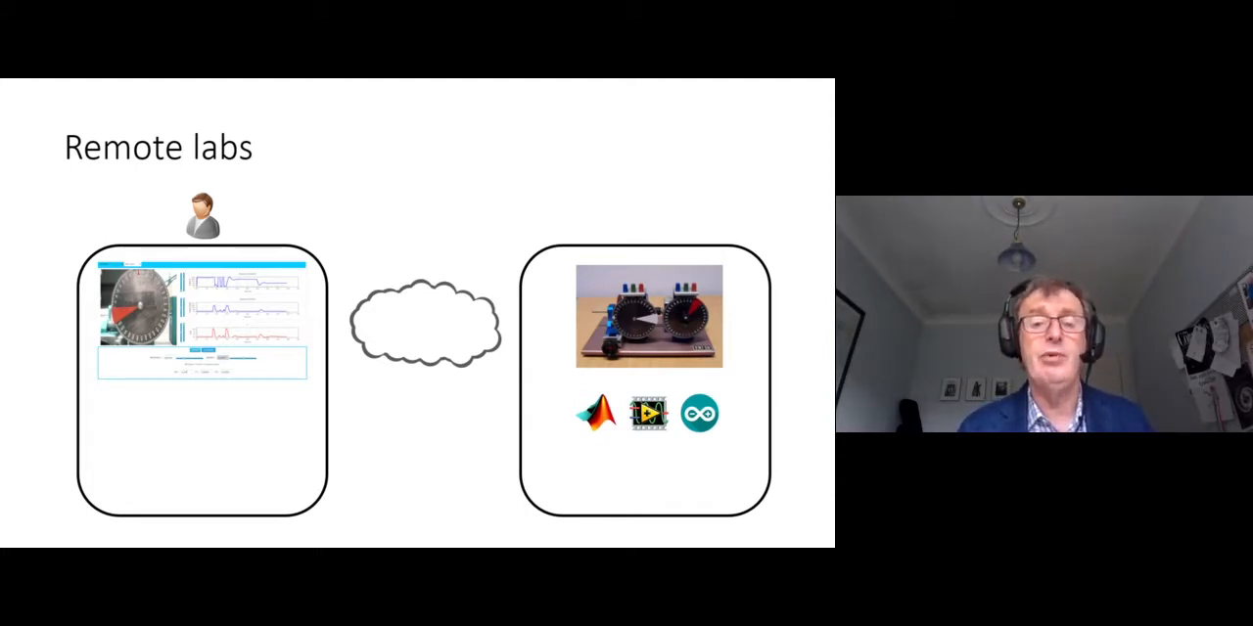
key("Right")
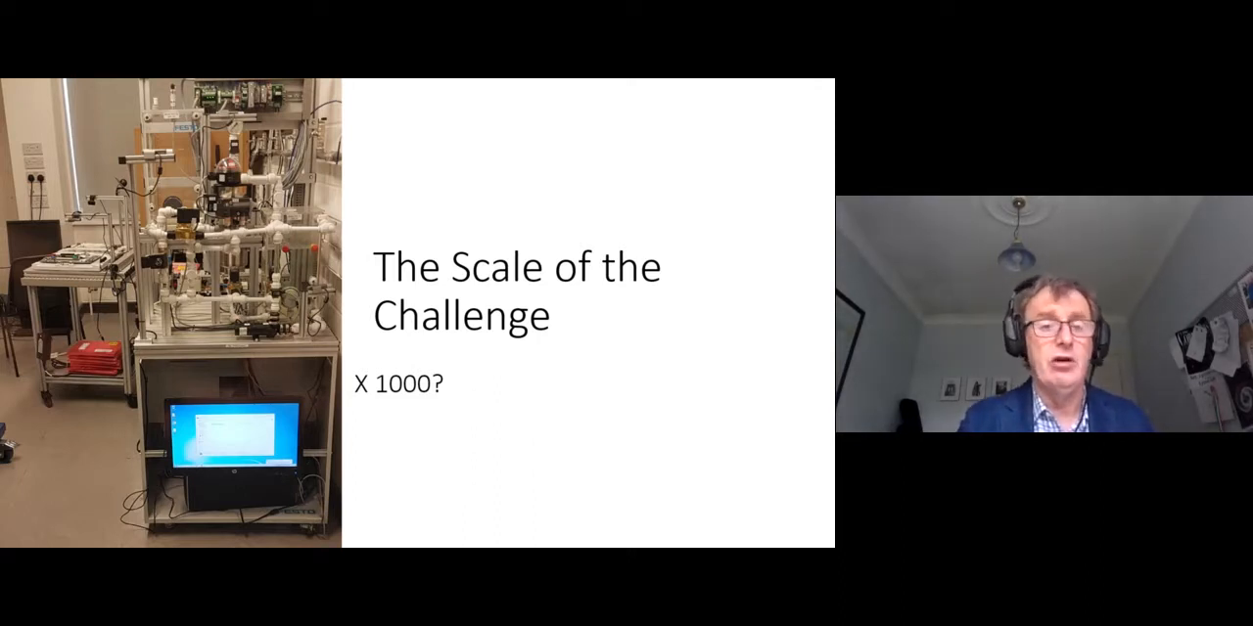
Advance through the existing-solutions slide to the Existing networks table of online lab collections
key("right")
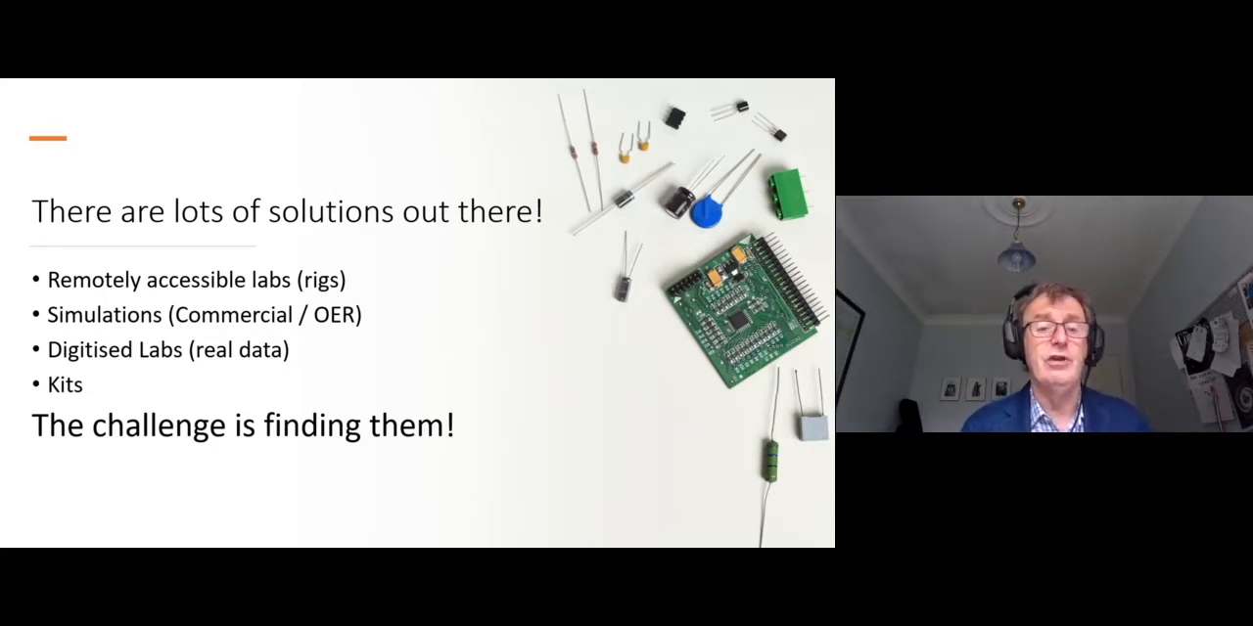
key("Right")
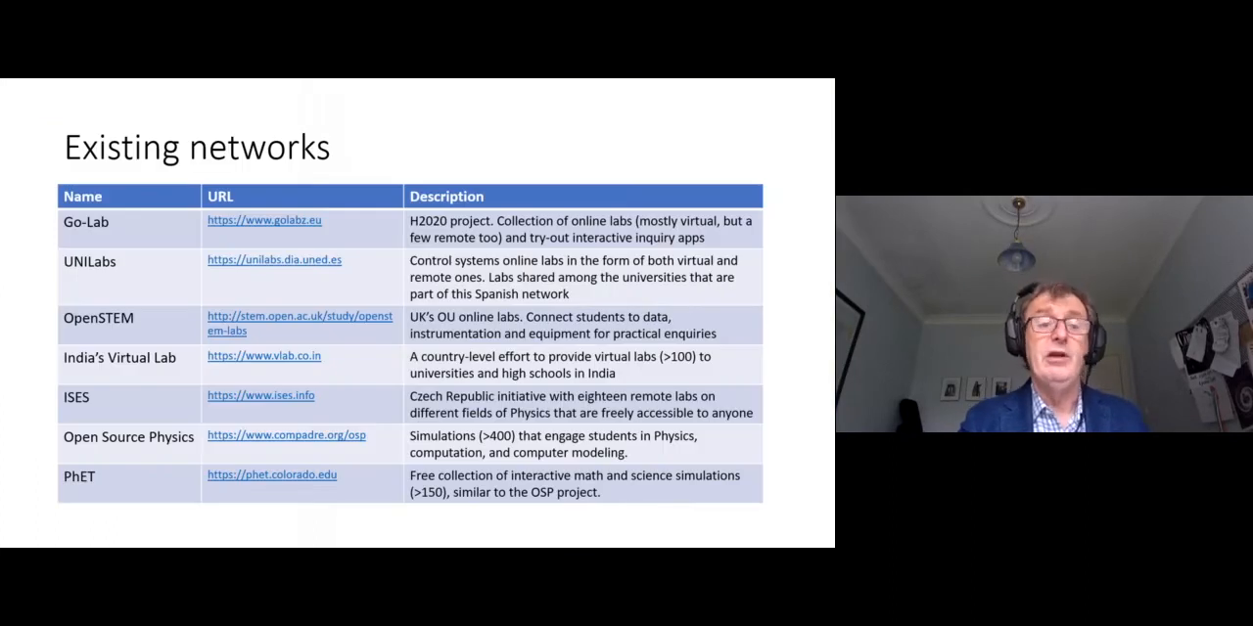
Advance through the International Peer-Support Community slide to the Challenges slide
key("right")
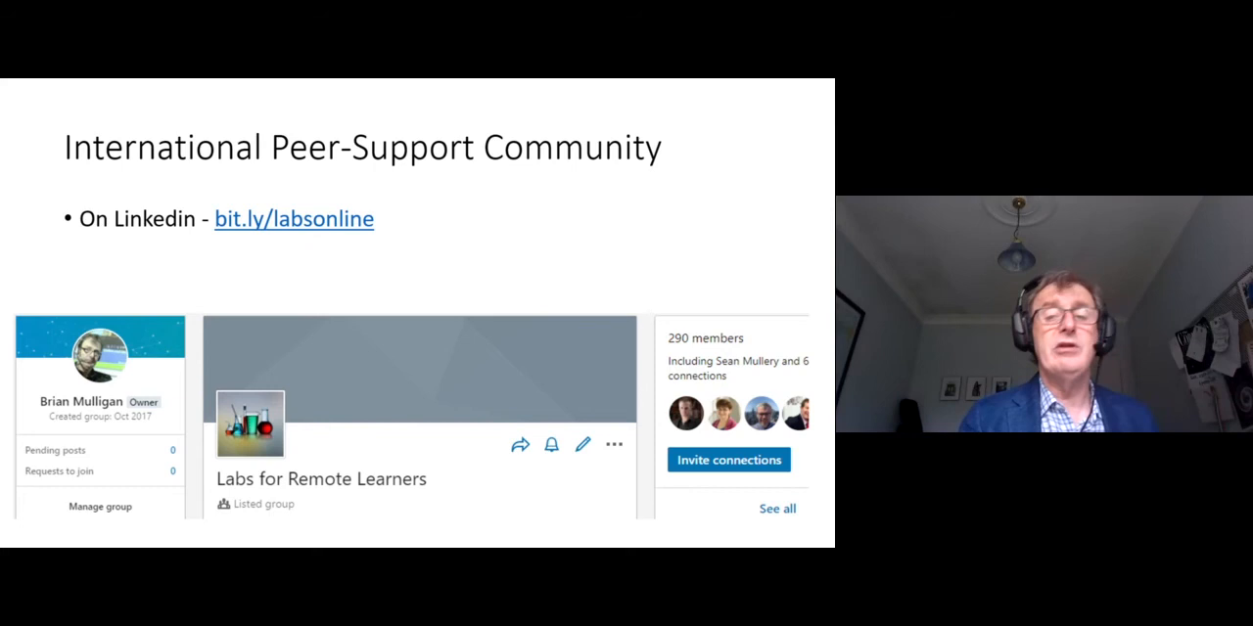
key("right")
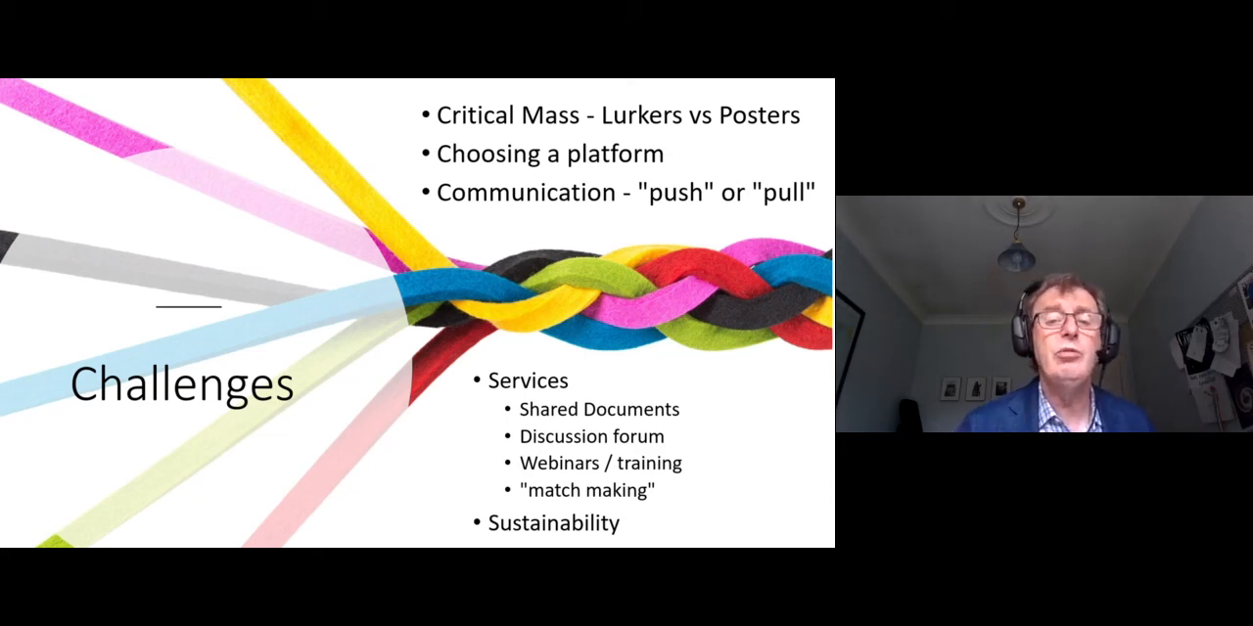